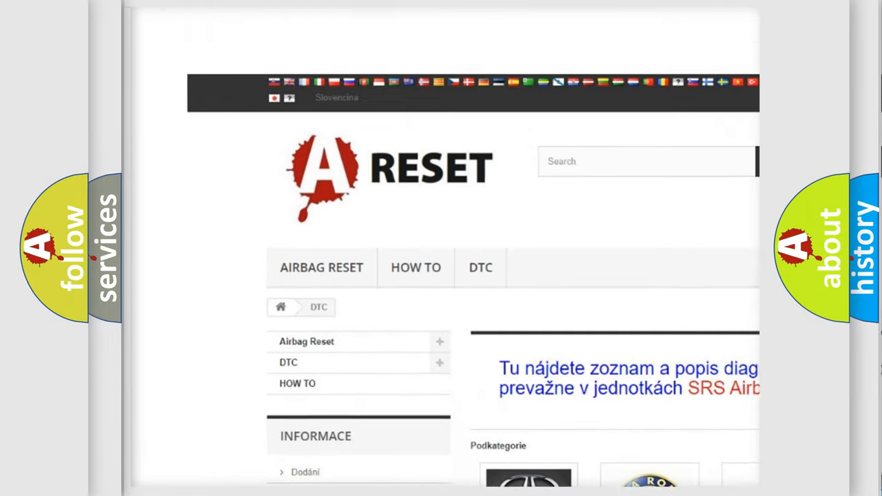
- Scroll down the brand grid and choose the Jeep logo to open its trouble code page
scroll(down, 3)
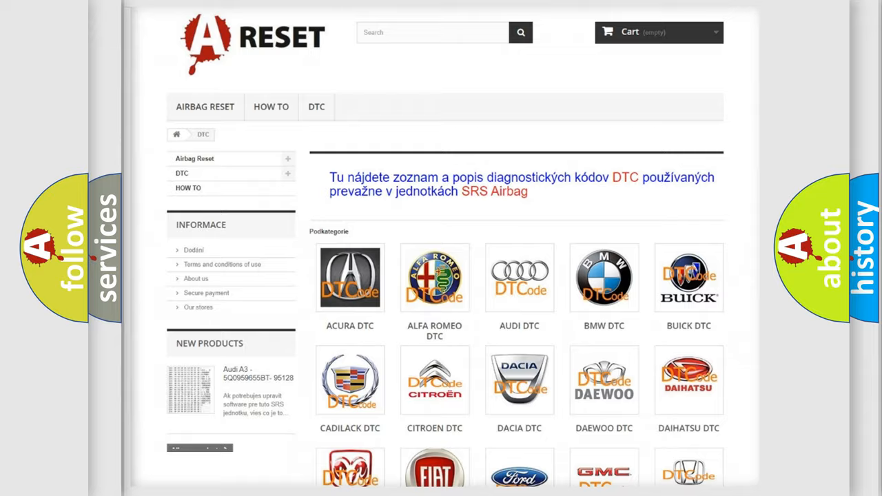
scroll(down, 3)
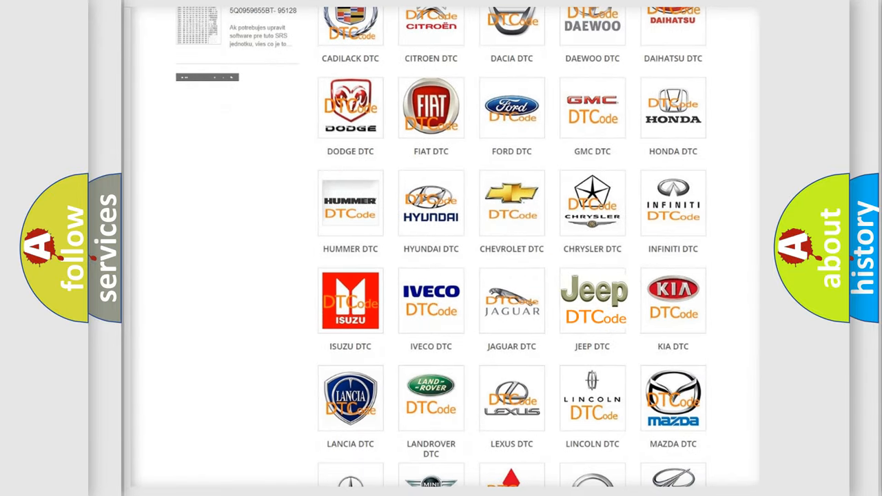
click(592, 300)
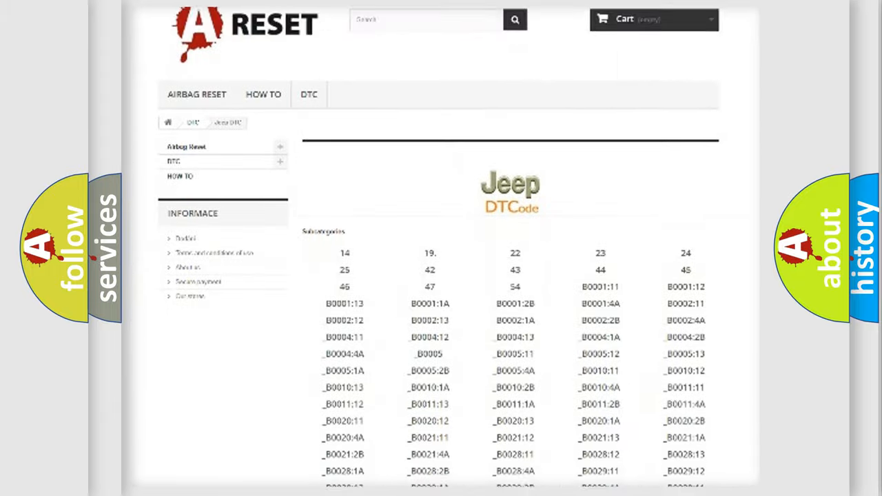
scroll(down, 3)
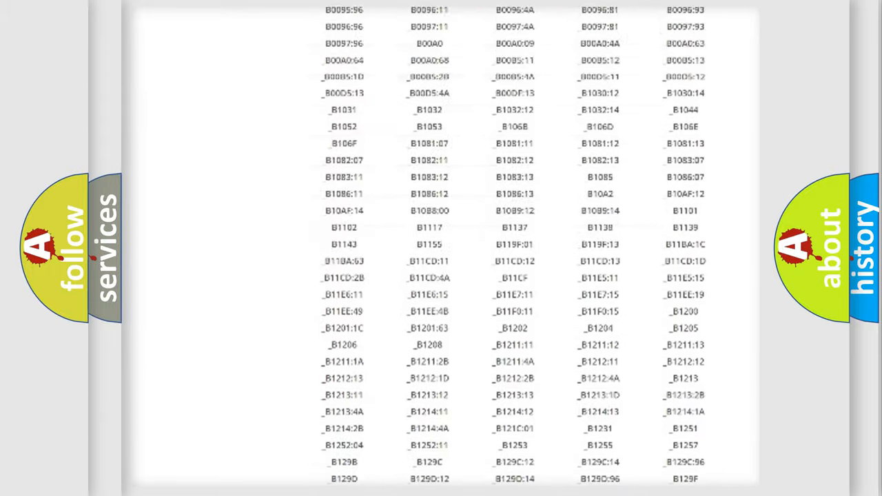
scroll(up, 3)
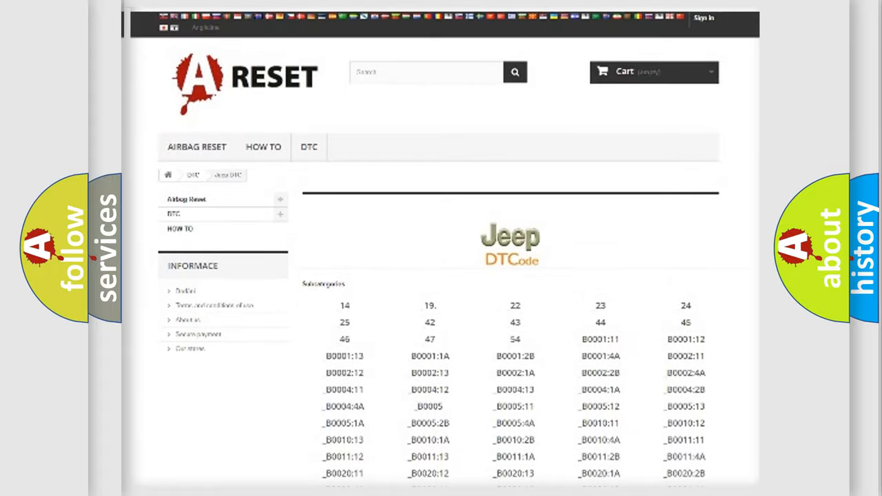